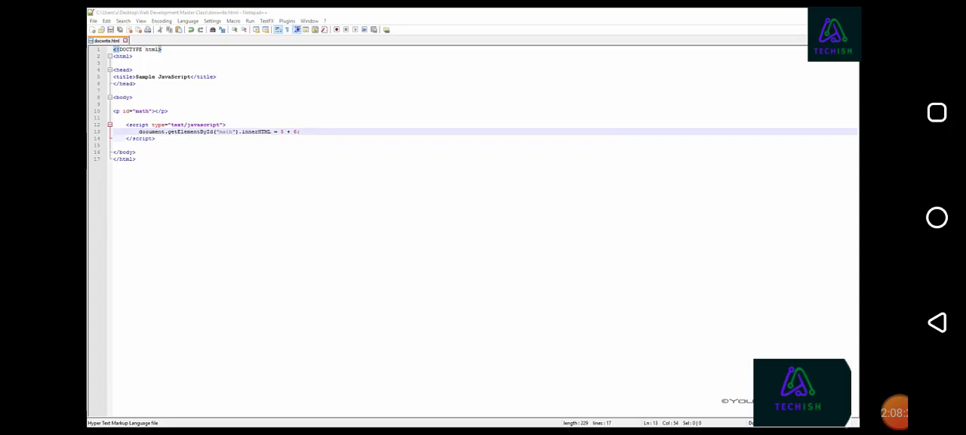
Step: Preview the page in Chrome showing the quoted string joined with the number, then return to the editor
click(233, 21)
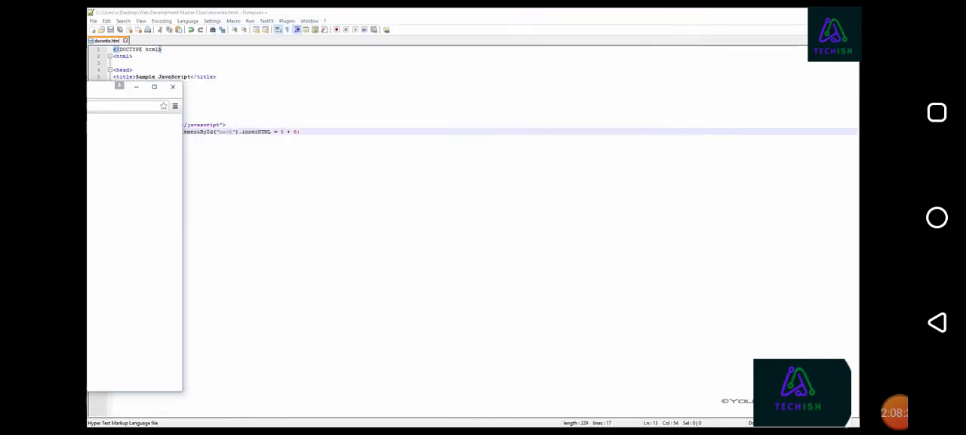
click(172, 86)
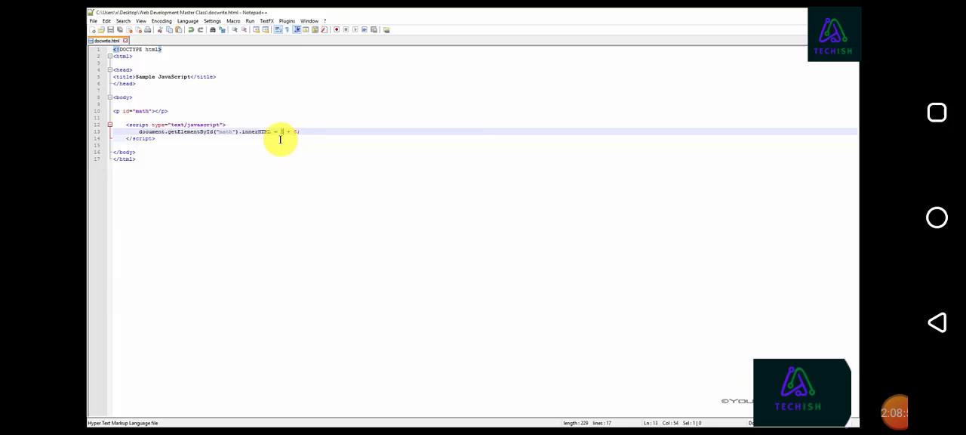
mouse_move(286, 124)
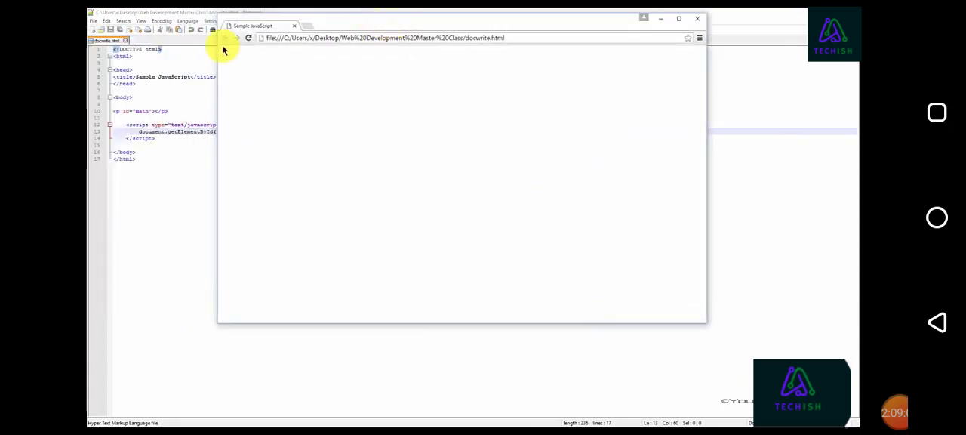
click(248, 38)
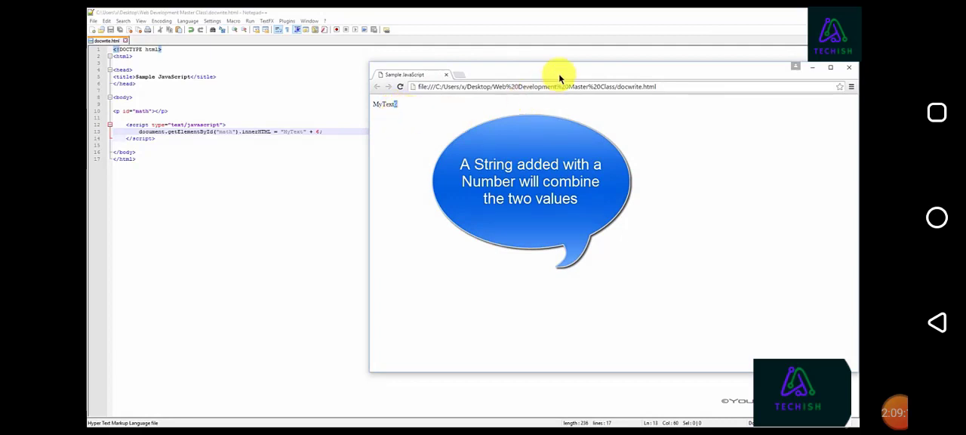
mouse_move(619, 72)
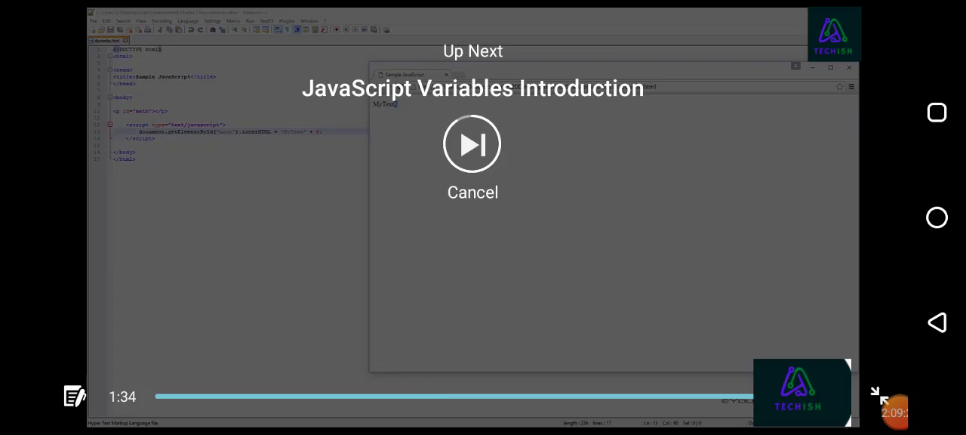
click(473, 191)
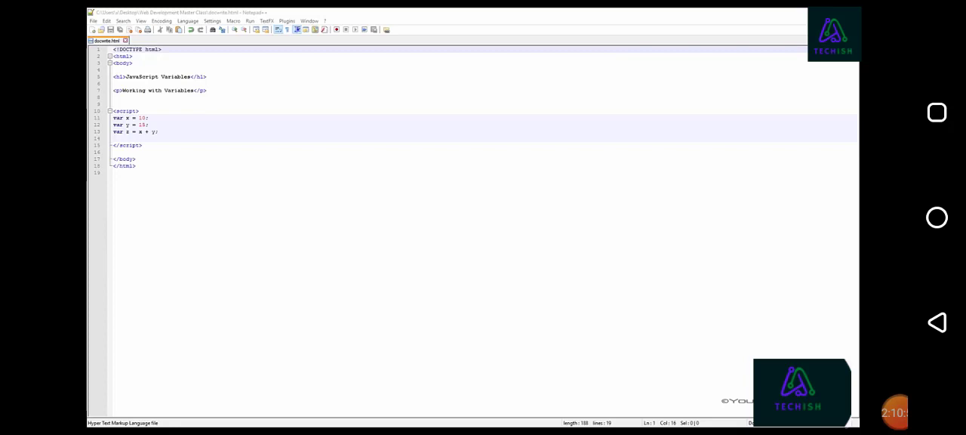
mouse_move(290, 184)
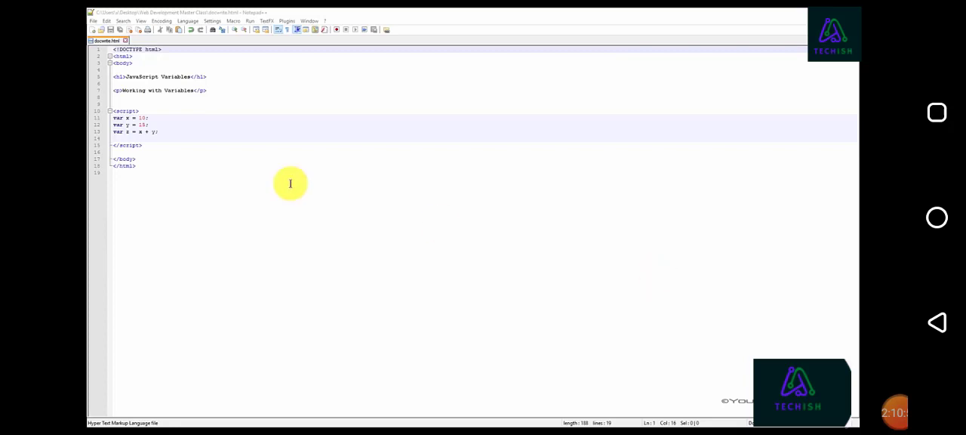
Step: Add document.getElementById("demo").innerHTML = z; and <p id="demo"></p>, then preview showing sum 27
text(document.getElementById("demo").innerHTML = z;)
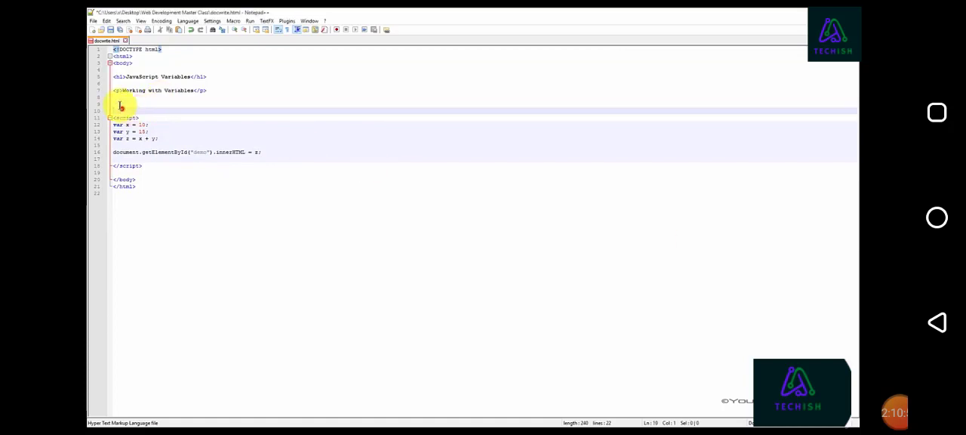
text(<p id="demo"></p>)
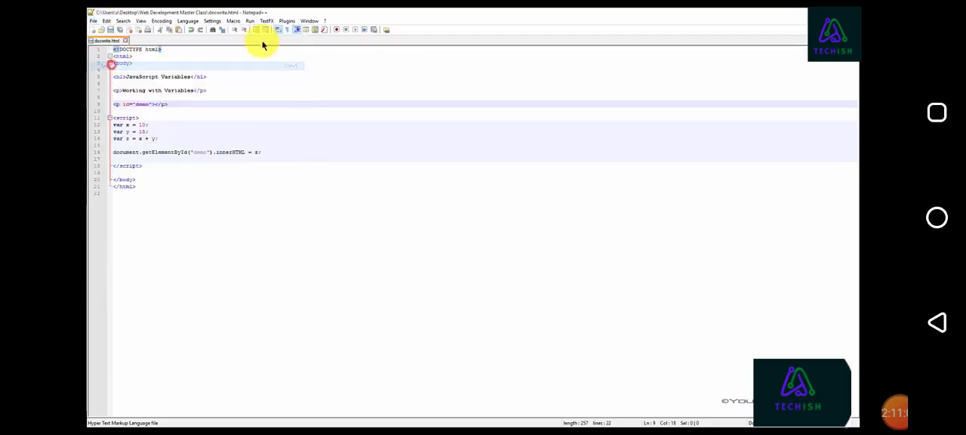
click(233, 21)
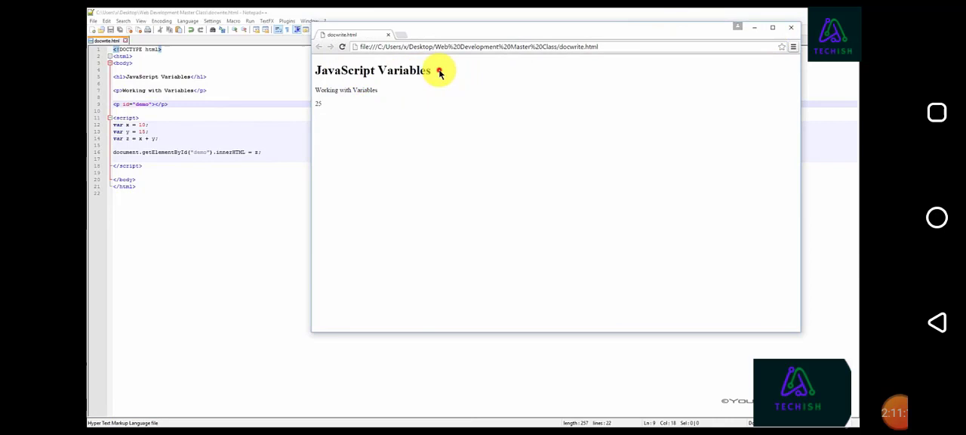
mouse_move(374, 91)
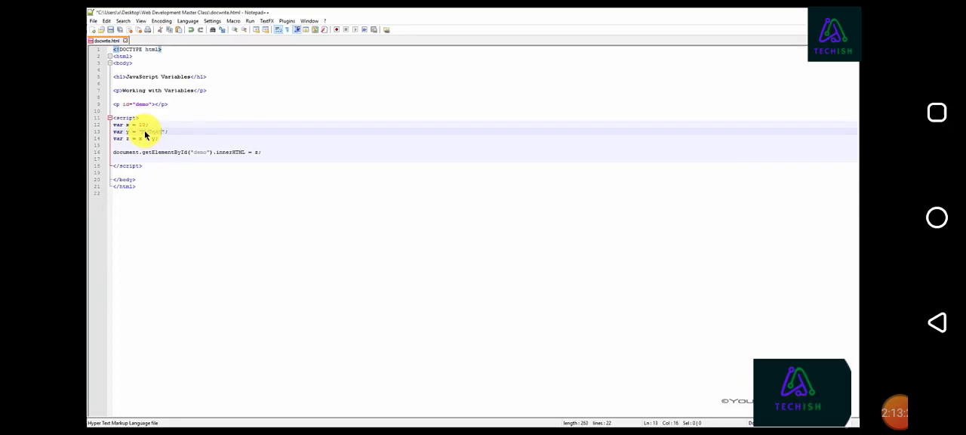
Step: Save the page and reload Chrome to show x joined with the text of y
click(94, 21)
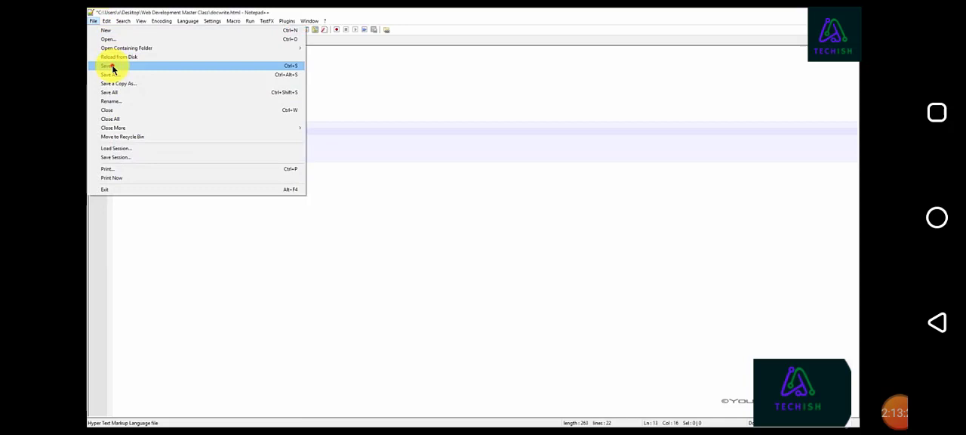
click(108, 67)
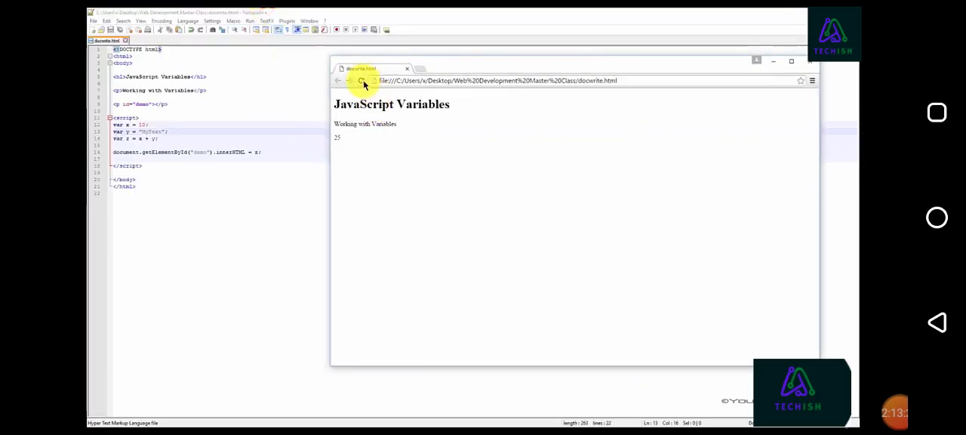
click(362, 82)
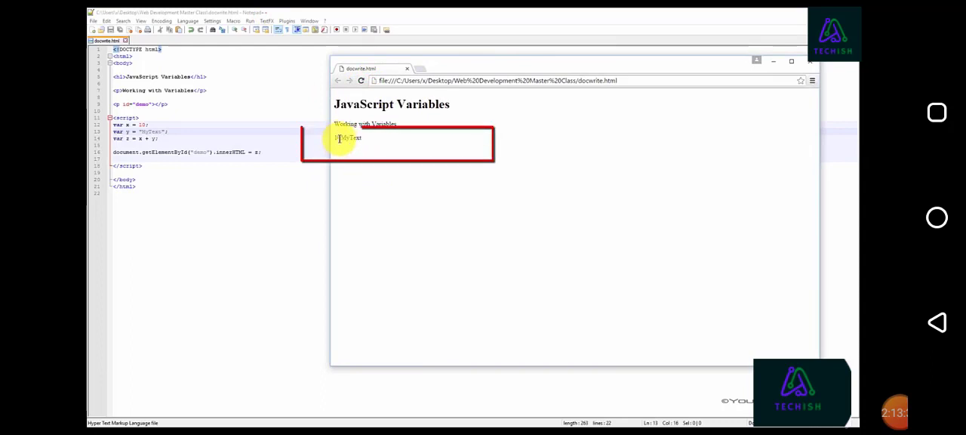